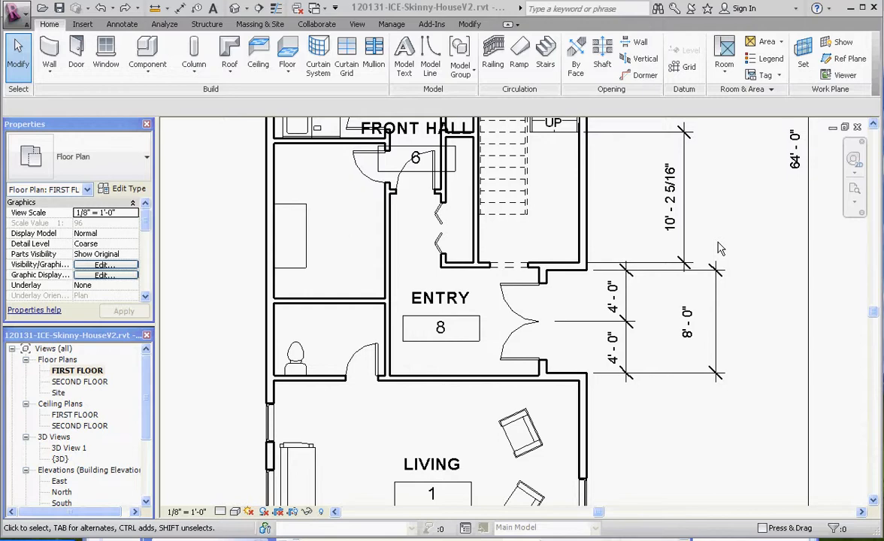
pyautogui.moveTo(414, 406)
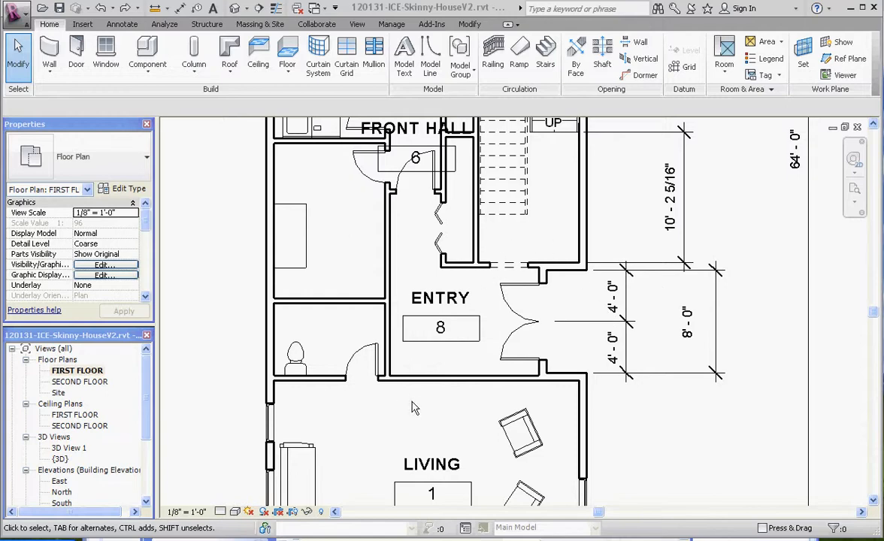
pyautogui.moveTo(169, 85)
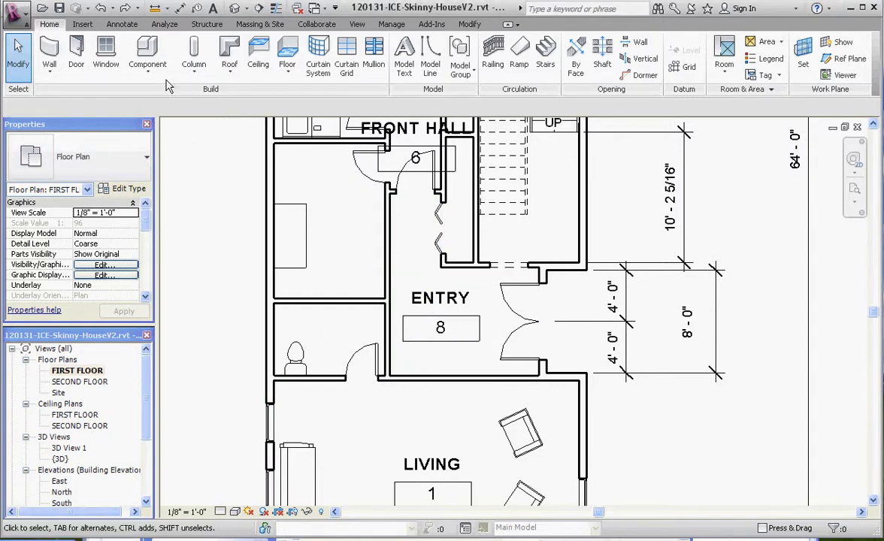
pyautogui.moveTo(148, 49)
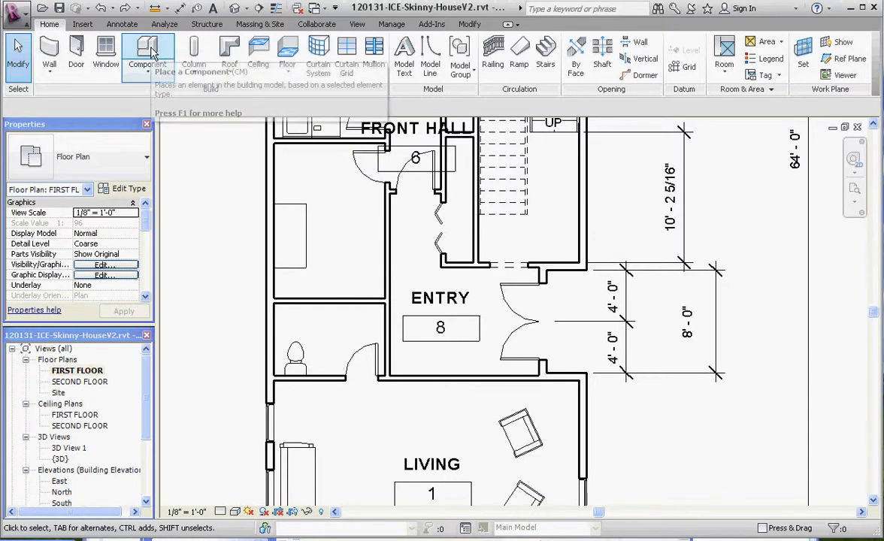
pyautogui.moveTo(148, 49)
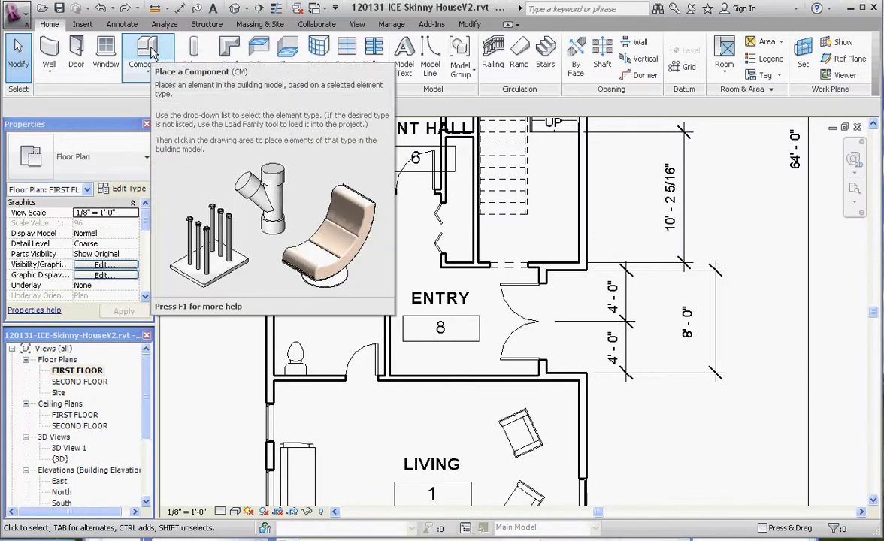
# Load the Opening-Cased.rfa family from the Doors library folder into the project.
pyautogui.click(141, 52)
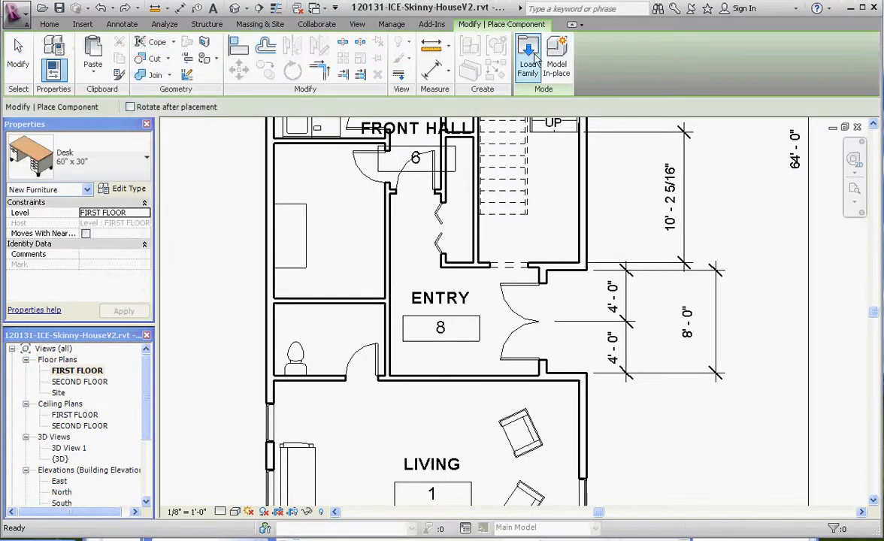
pyautogui.click(527, 56)
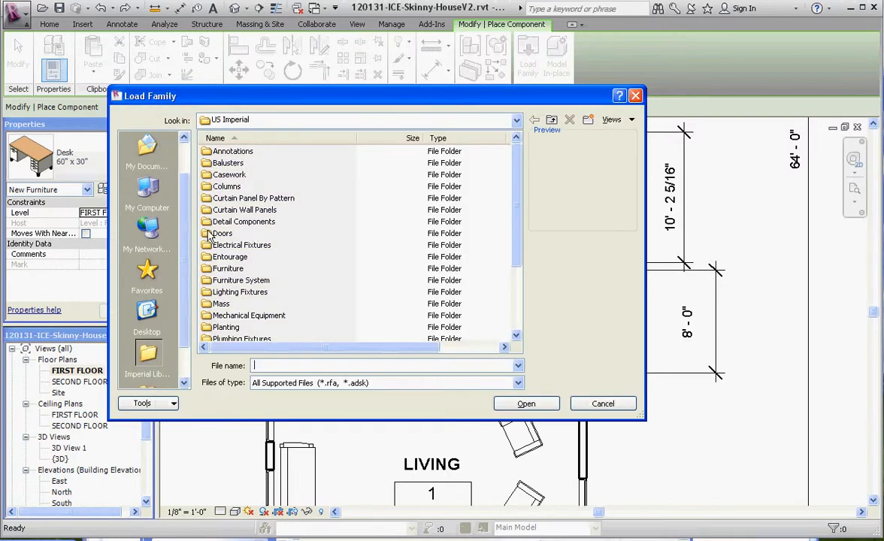
pyautogui.doubleClick(221, 233)
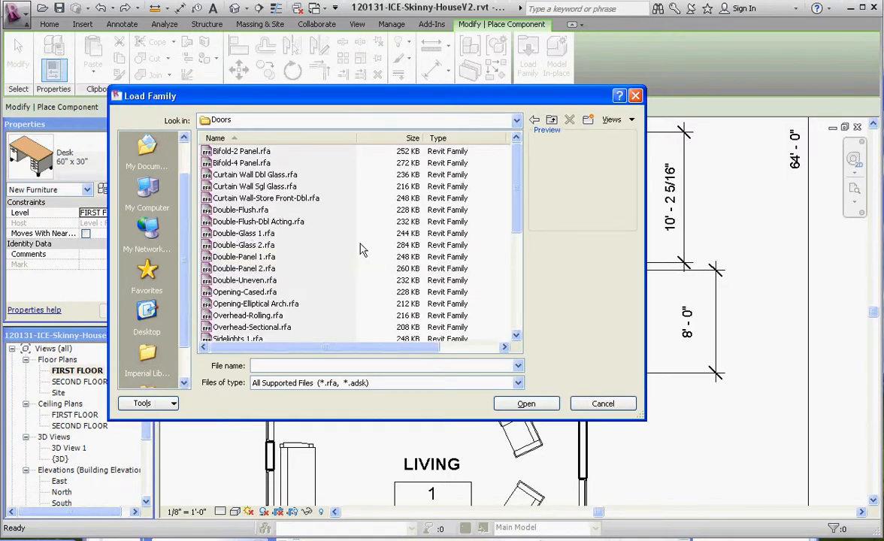
pyautogui.click(244, 210)
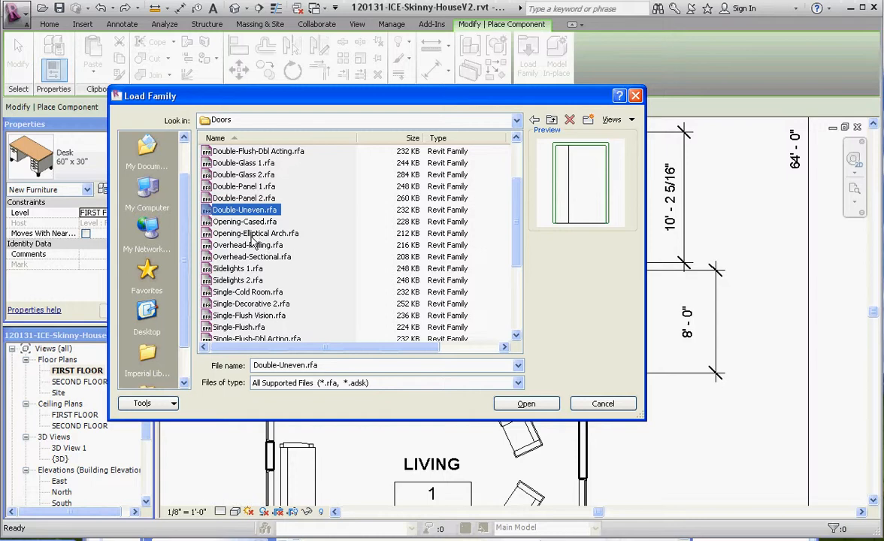
pyautogui.click(245, 221)
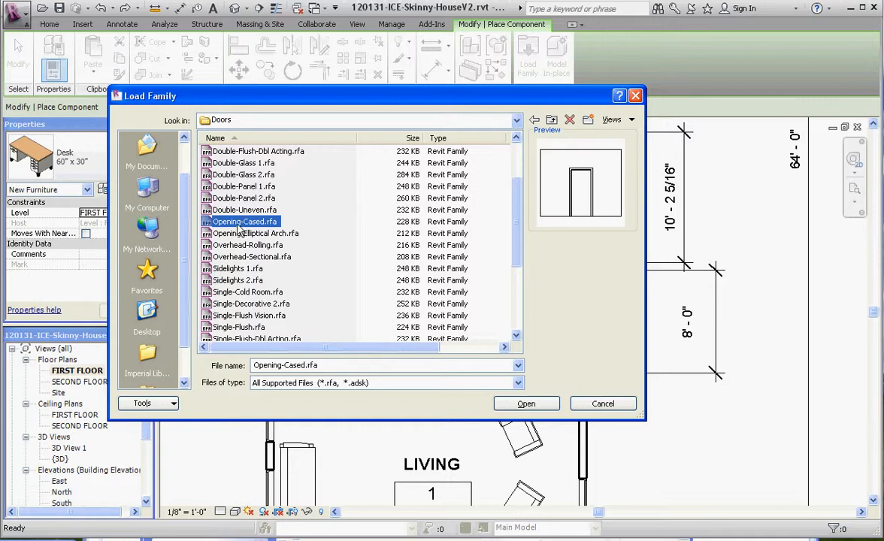
pyautogui.click(255, 233)
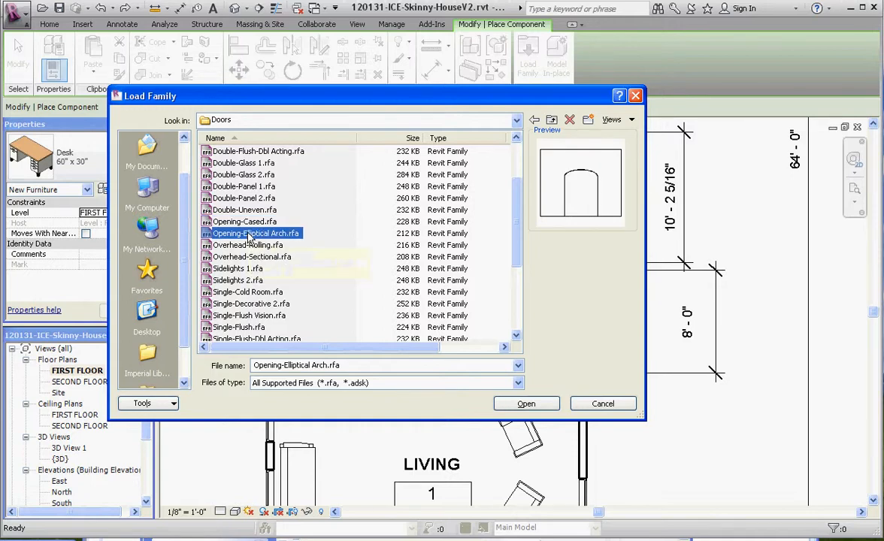
pyautogui.moveTo(480, 211)
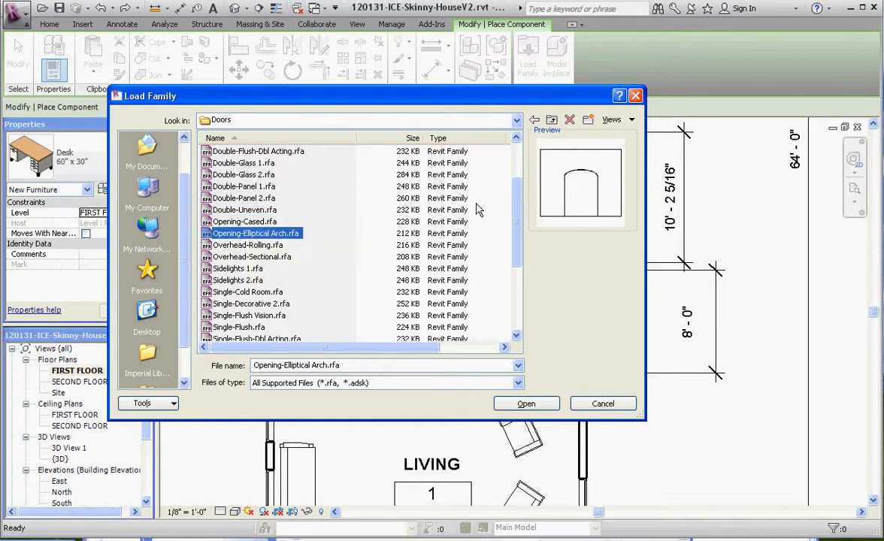
pyautogui.moveTo(255, 233)
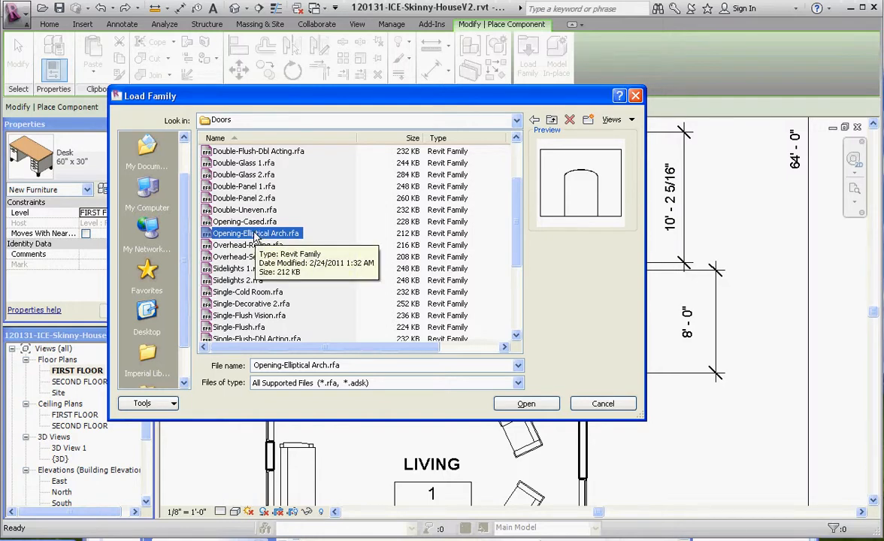
pyautogui.click(244, 221)
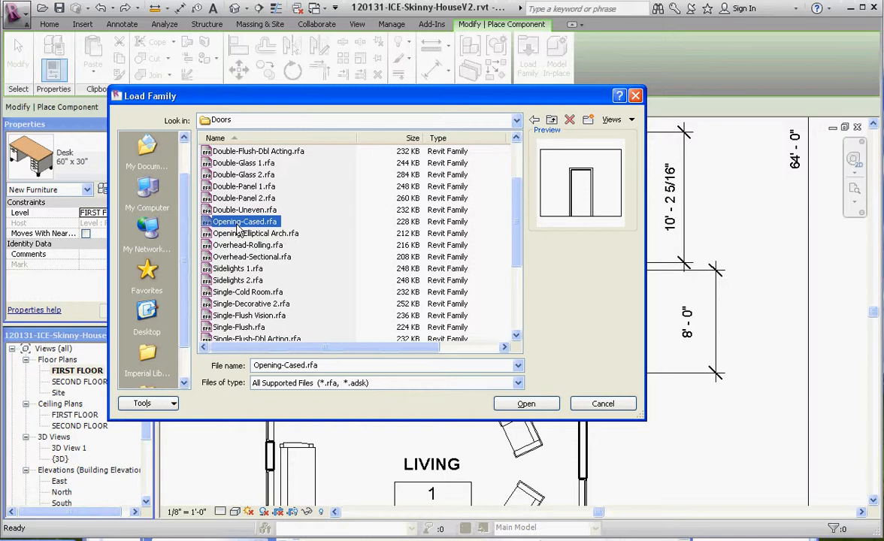
pyautogui.moveTo(245, 221)
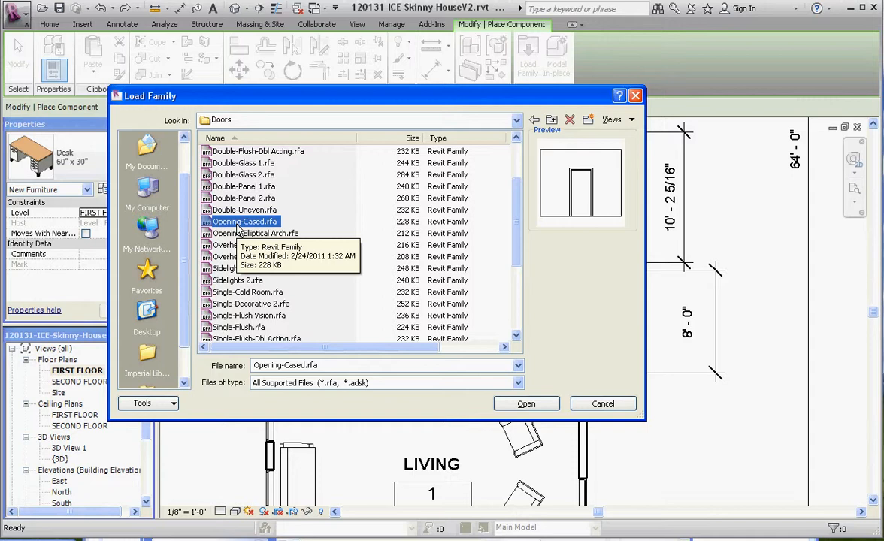
pyautogui.click(526, 404)
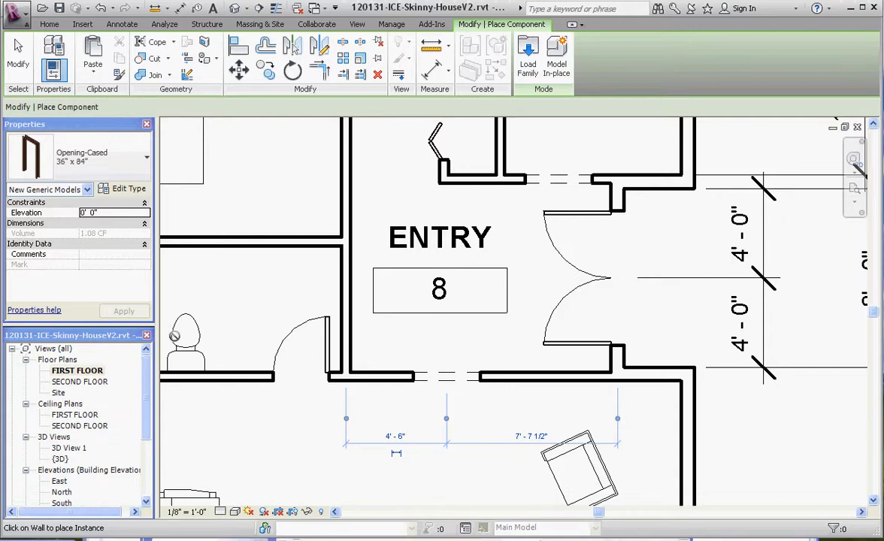
# Place the Opening-Cased 36" x 84" opening in the wall below the Entry and select it.
pyautogui.click(146, 156)
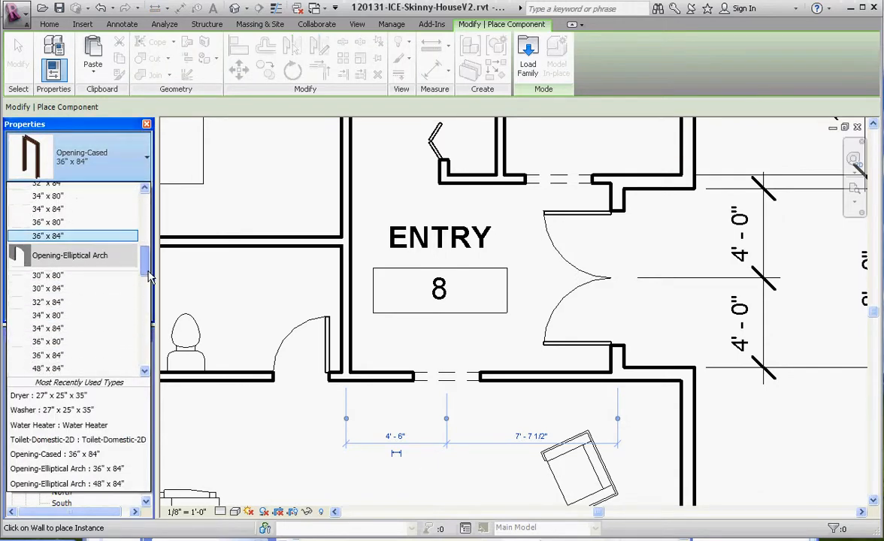
pyautogui.scroll(3)
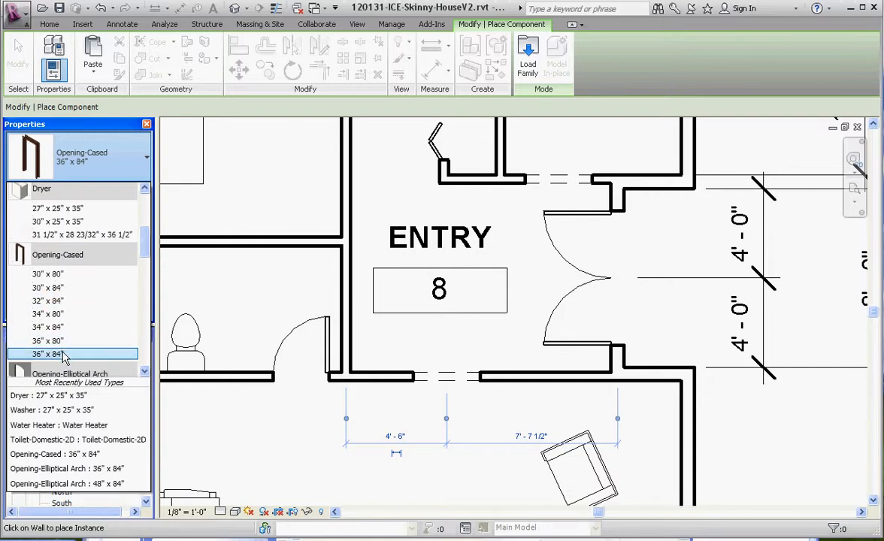
pyautogui.moveTo(469, 472)
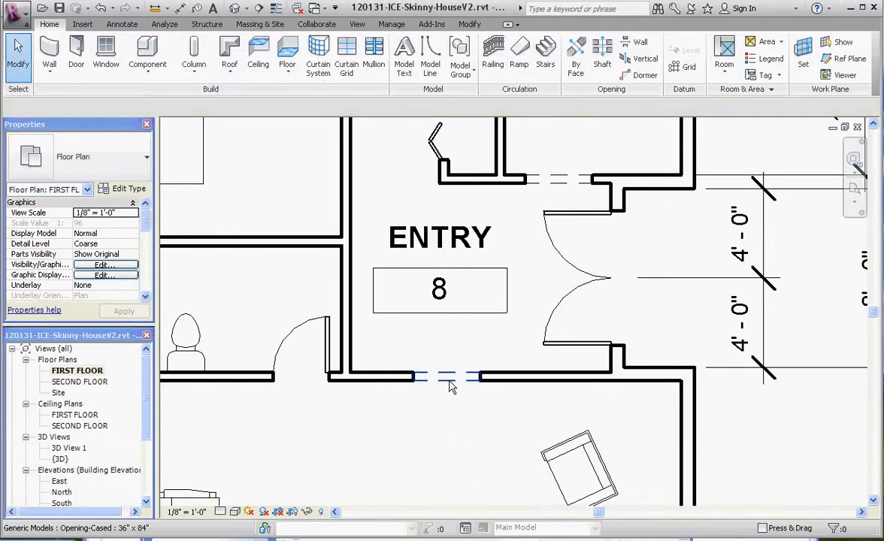
pyautogui.click(446, 376)
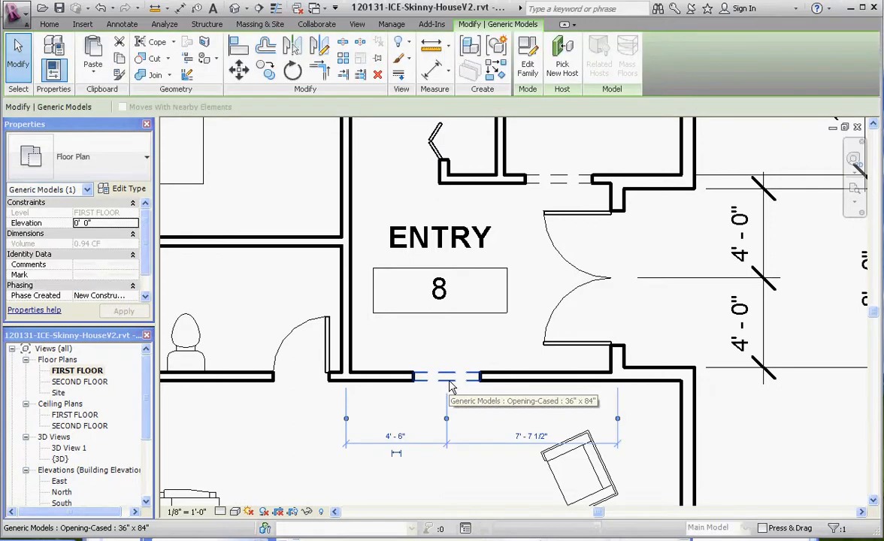
pyautogui.click(445, 376)
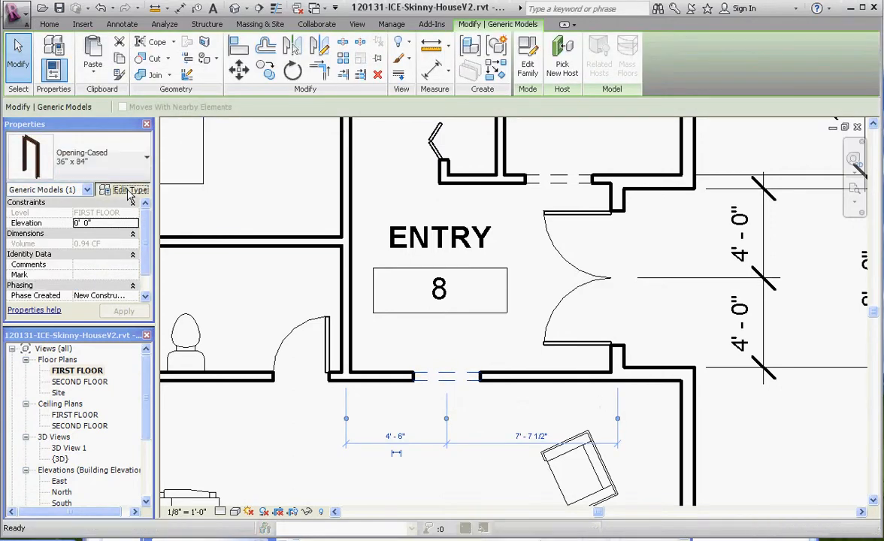
# Duplicate a 60" x 84" type 5'-0" wide and make the 4'-6" and 7'-7 1/2" dimensions permanent.
pyautogui.click(529, 108)
pyautogui.write('60" x 84"')
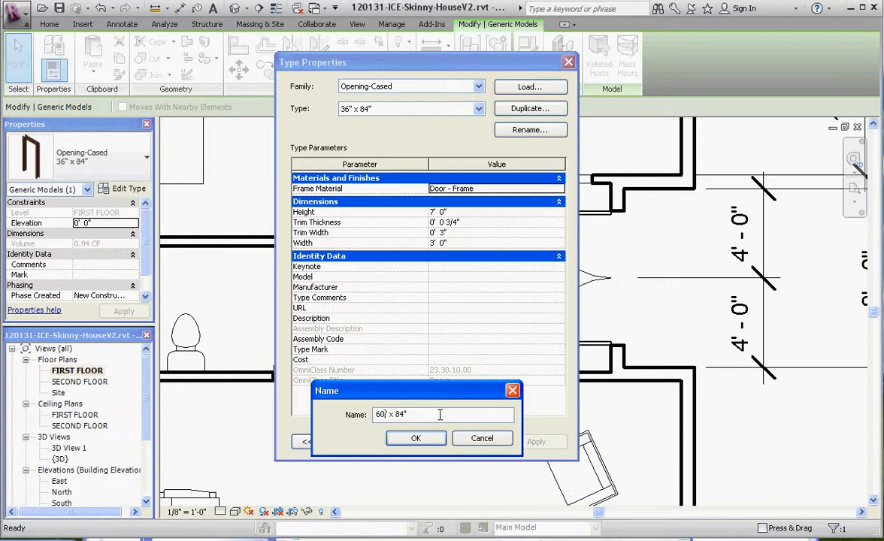
pyautogui.click(415, 438)
pyautogui.write('5')
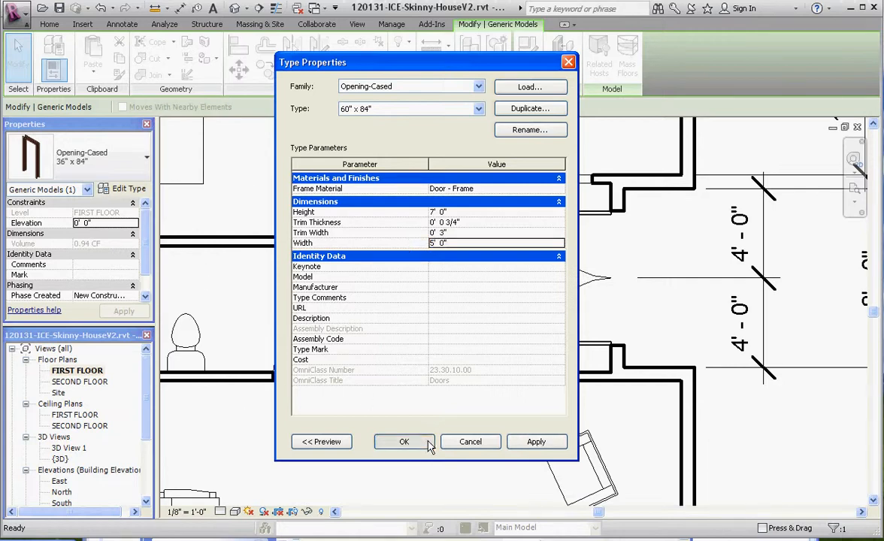
pyautogui.click(404, 441)
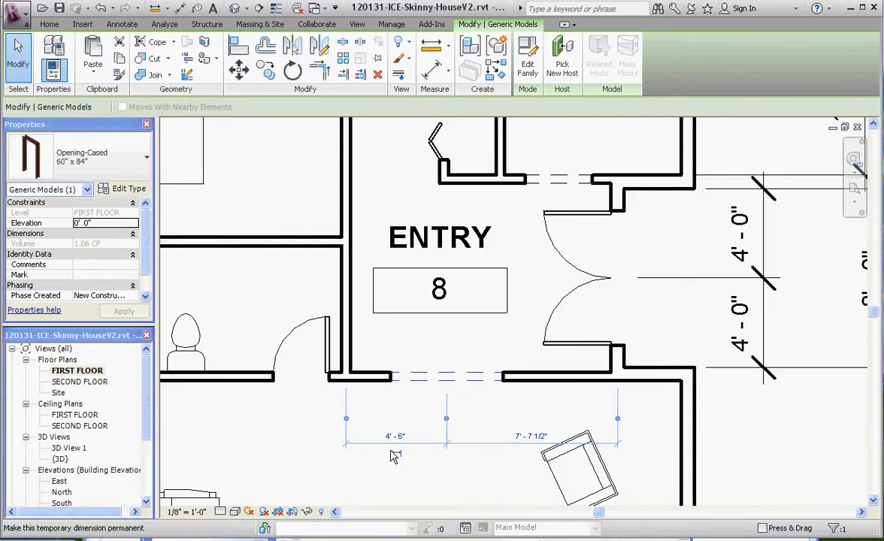
pyautogui.click(301, 449)
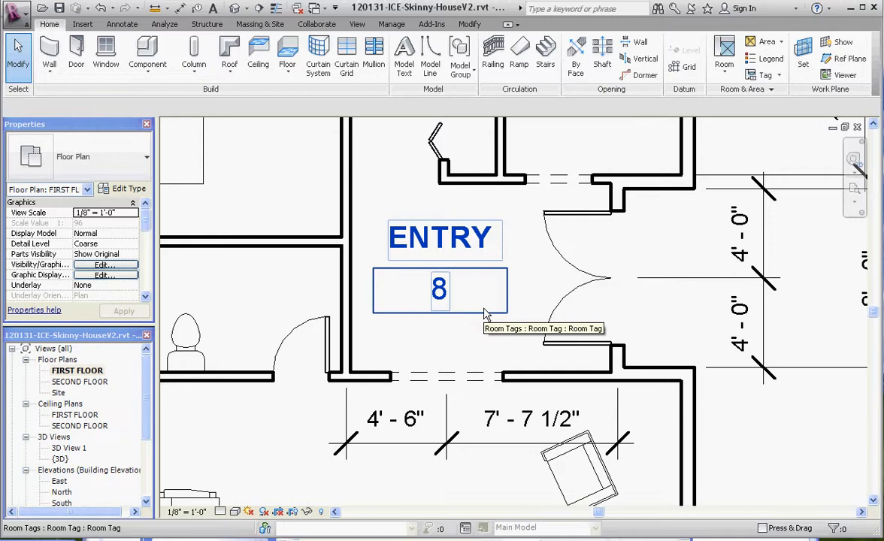
# Select the ENTRY 8 room and its tag, delete them, and dismiss the warning.
pyautogui.click(439, 291)
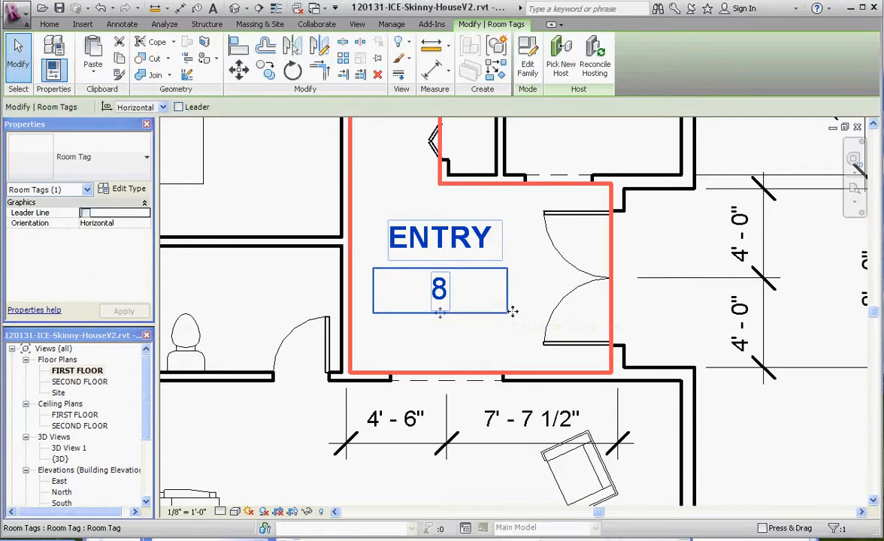
pyautogui.doubleClick(439, 239)
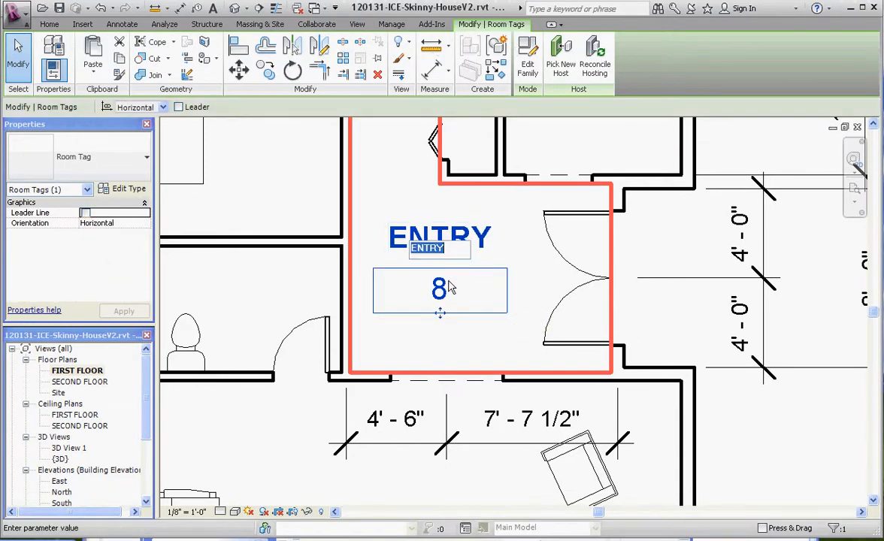
pyautogui.click(487, 335)
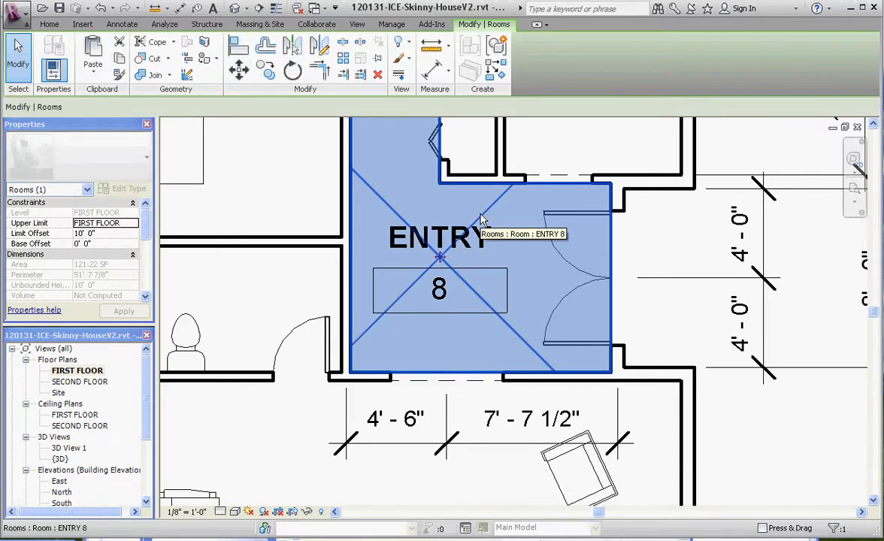
pyautogui.press('Delete')
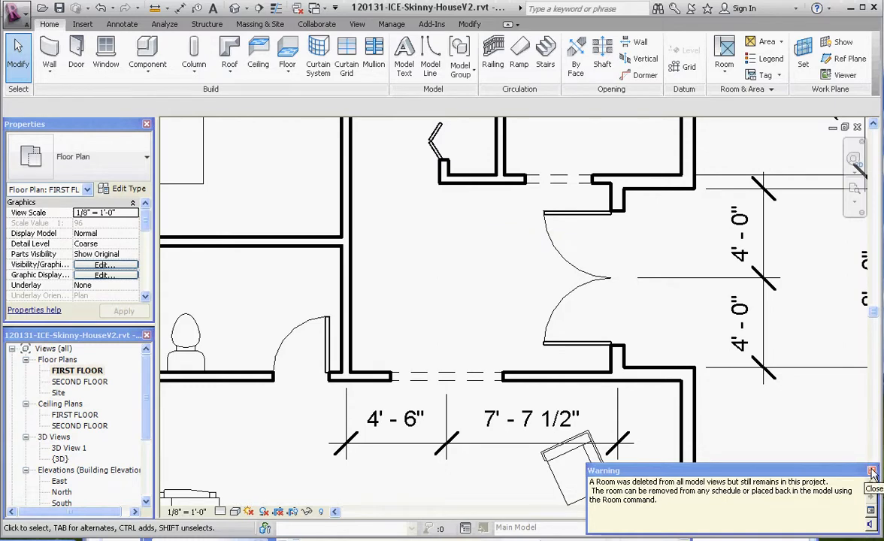
pyautogui.click(873, 489)
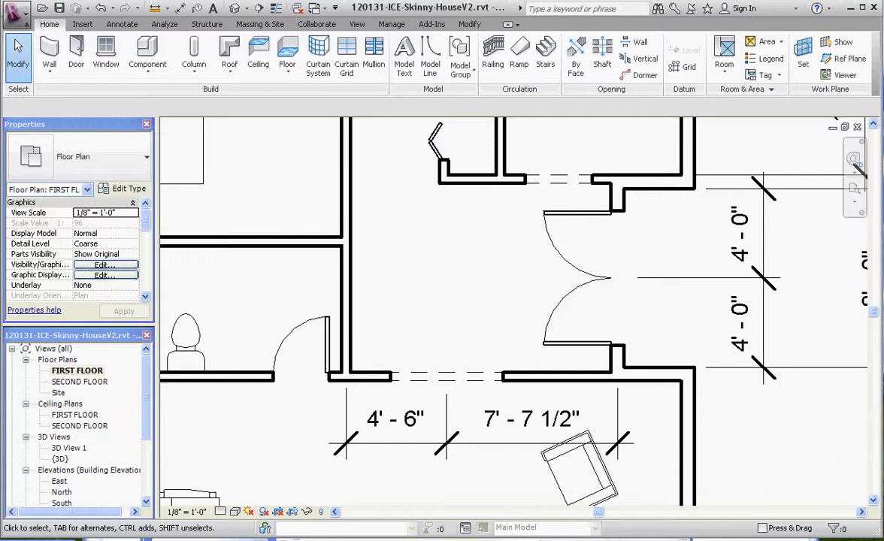
# Drag the dimension's witness line to the opening's centre, leaving one 5'-0" dimension.
pyautogui.click(534, 418)
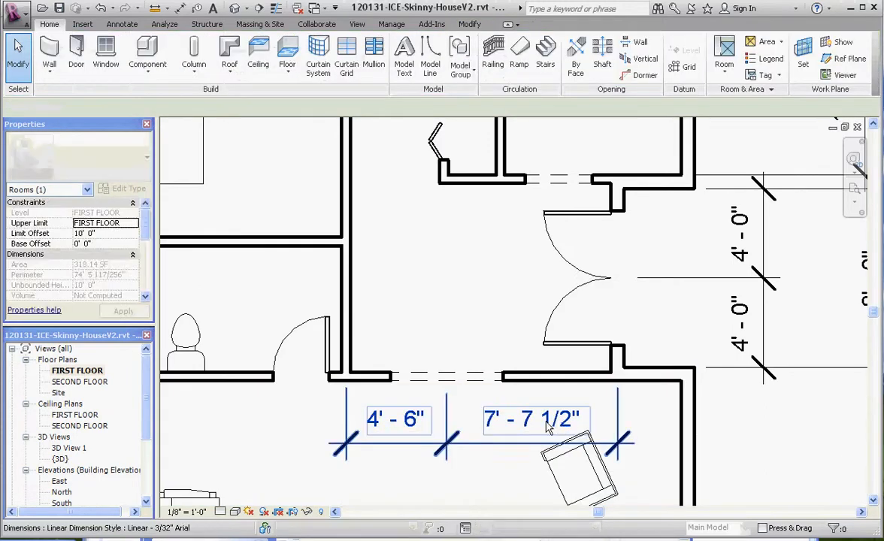
pyautogui.click(536, 418)
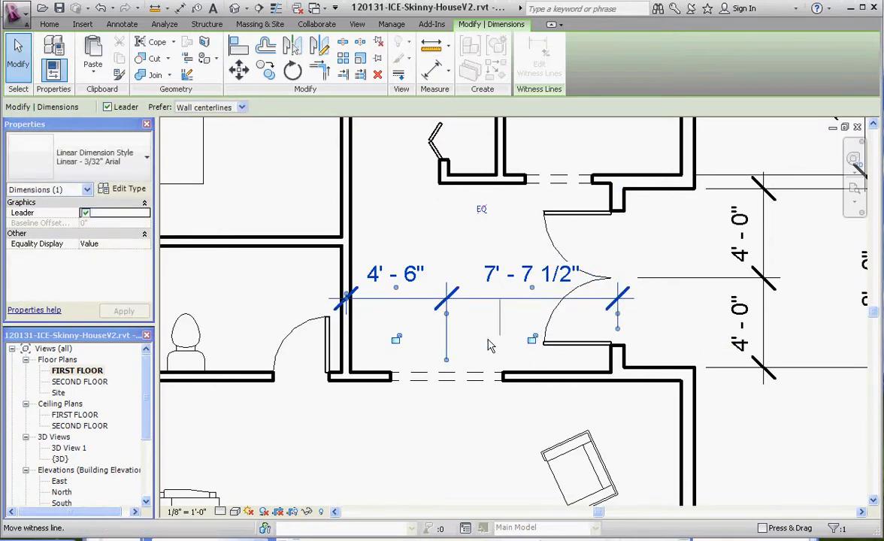
pyautogui.moveTo(447, 382)
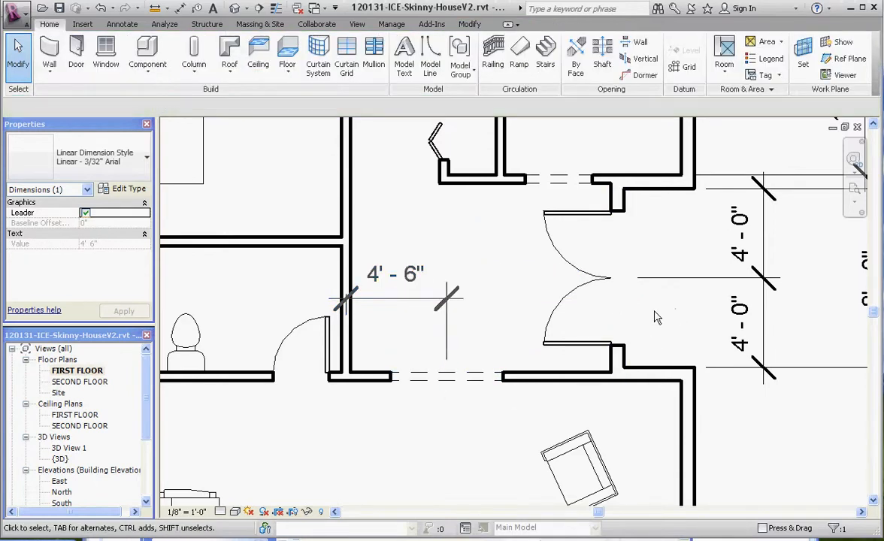
pyautogui.click(451, 375)
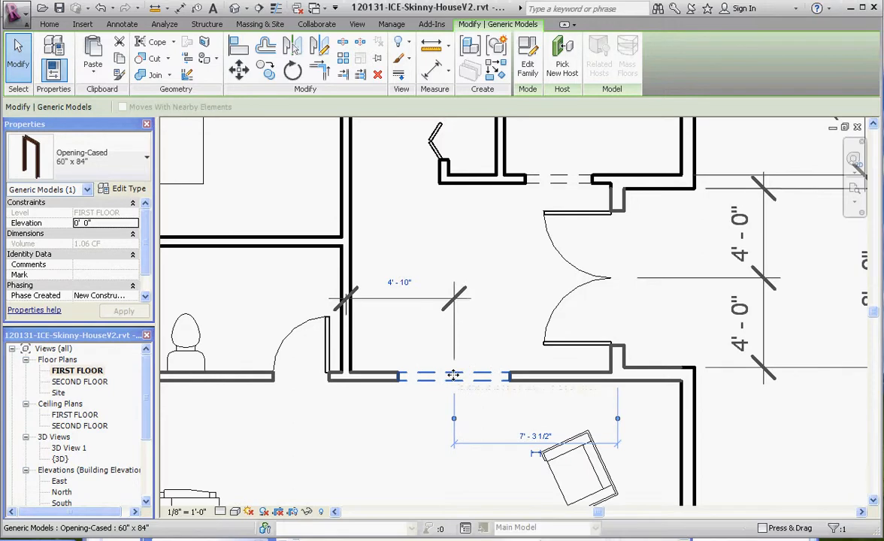
pyautogui.moveTo(453, 375)
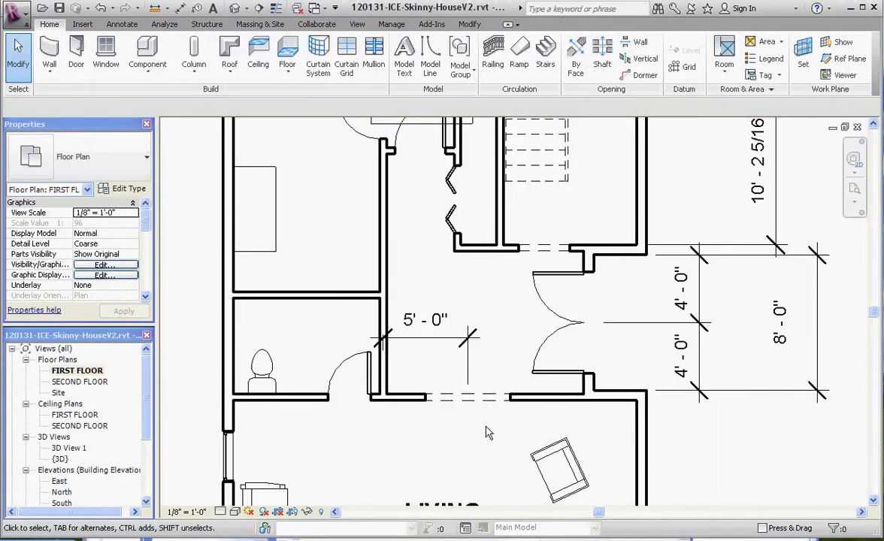
pyautogui.moveTo(658, 102)
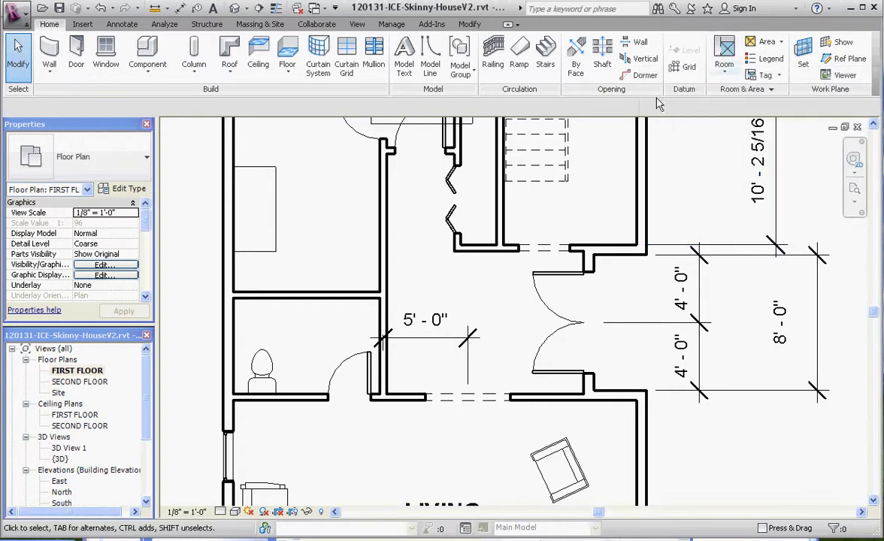
# Move the 5'-0" dimension below the wall and re-place room 8 ENTRY.
pyautogui.click(426, 333)
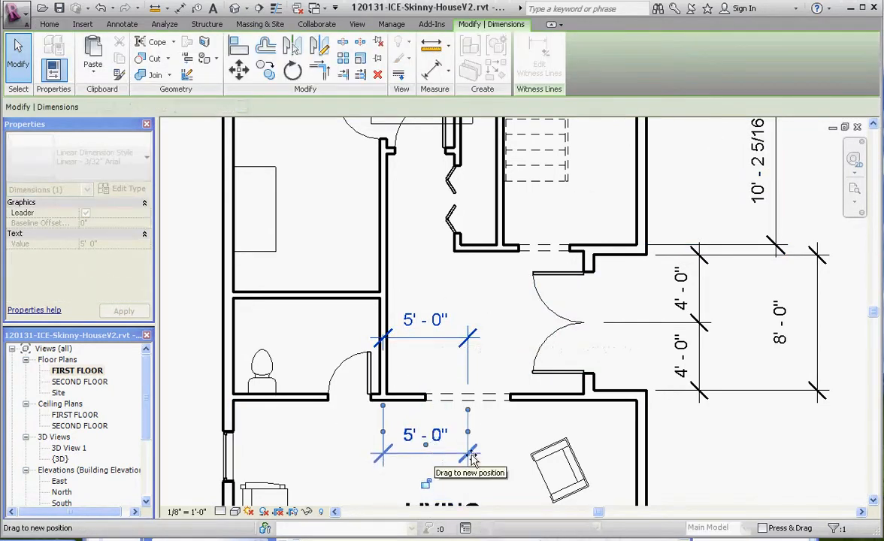
pyautogui.click(50, 23)
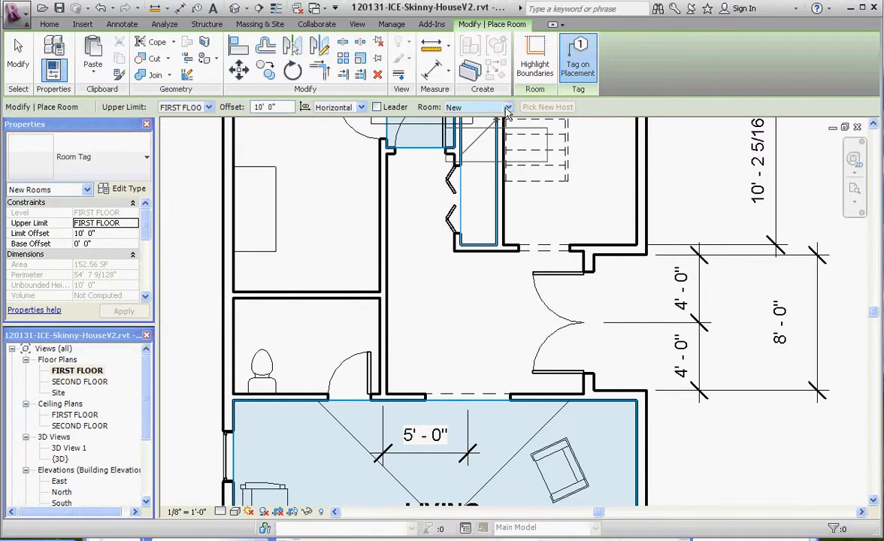
pyautogui.click(506, 107)
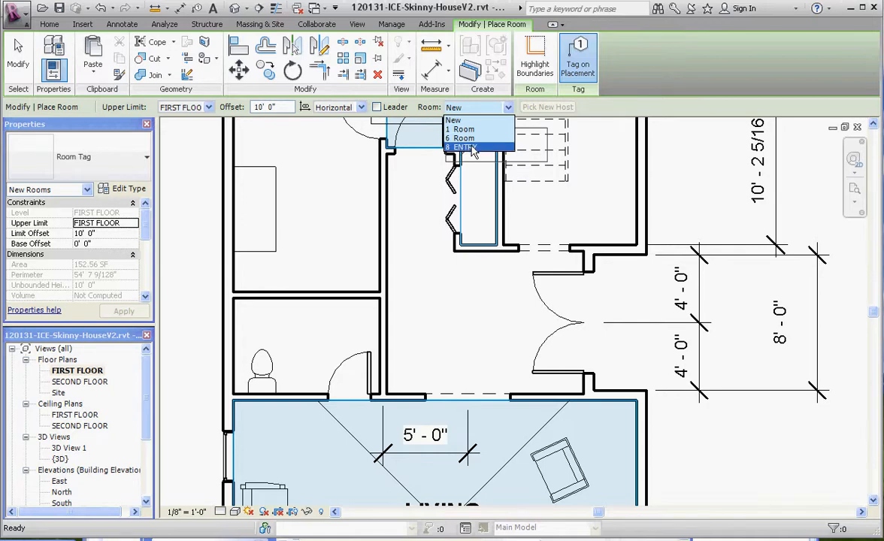
pyautogui.click(463, 147)
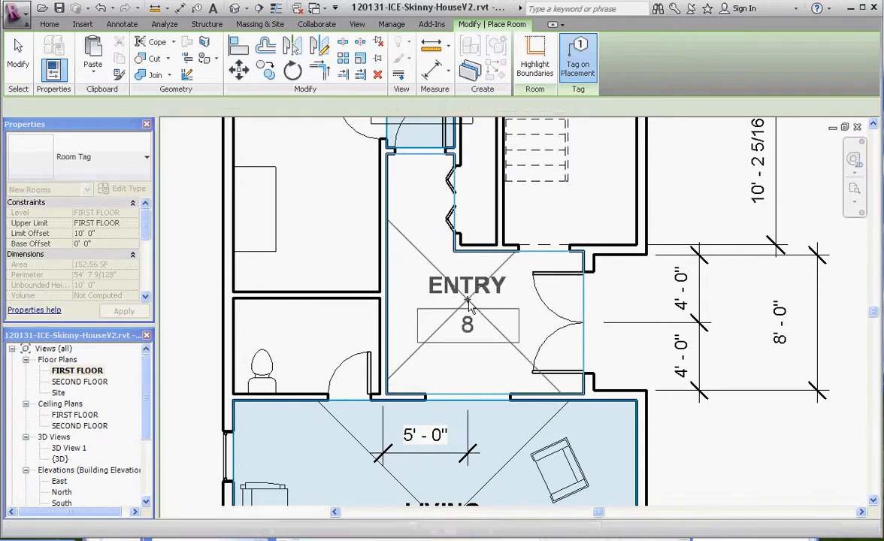